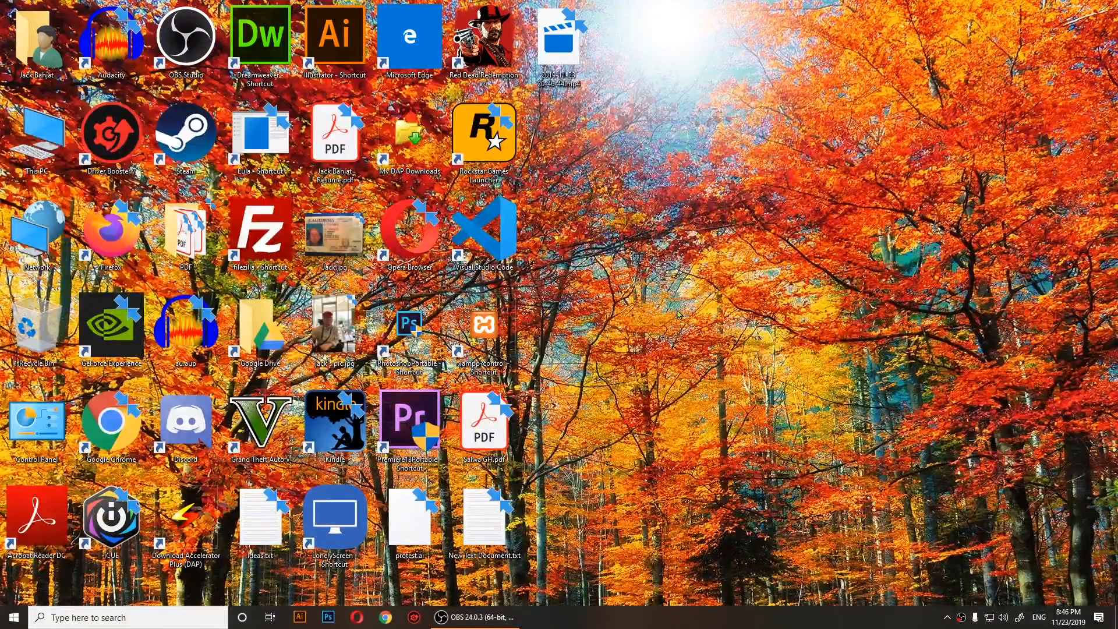
mouse_move(645, 265)
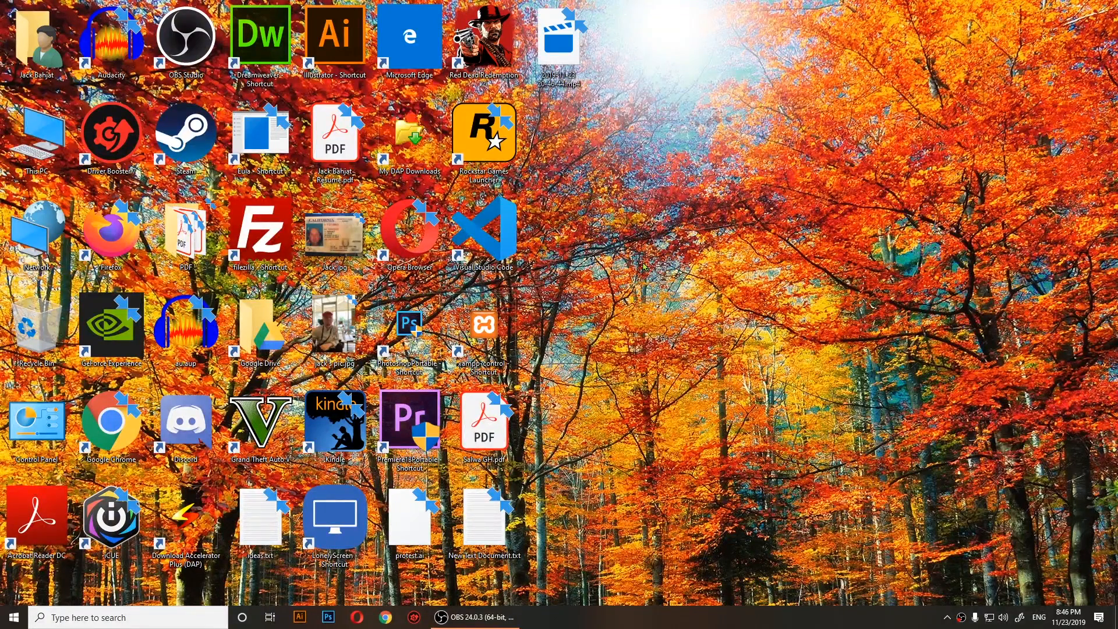
mouse_move(639, 264)
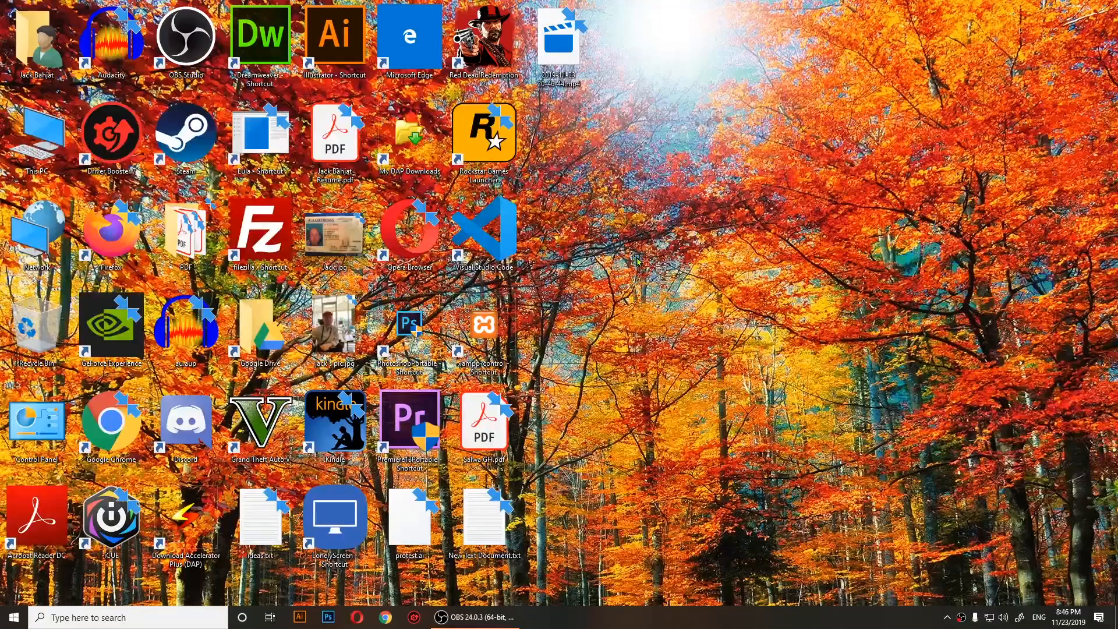
mouse_move(636, 262)
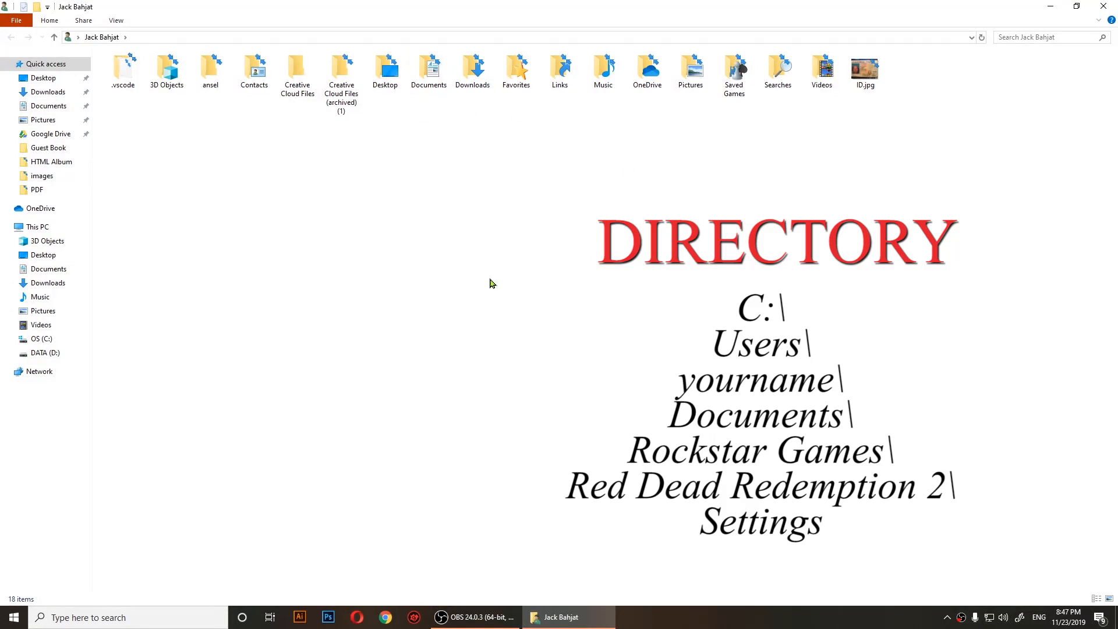
Navigate File Explorer to Documents\Rockstar Games\Red Dead Redemption 2\Settings
double_click(428, 68)
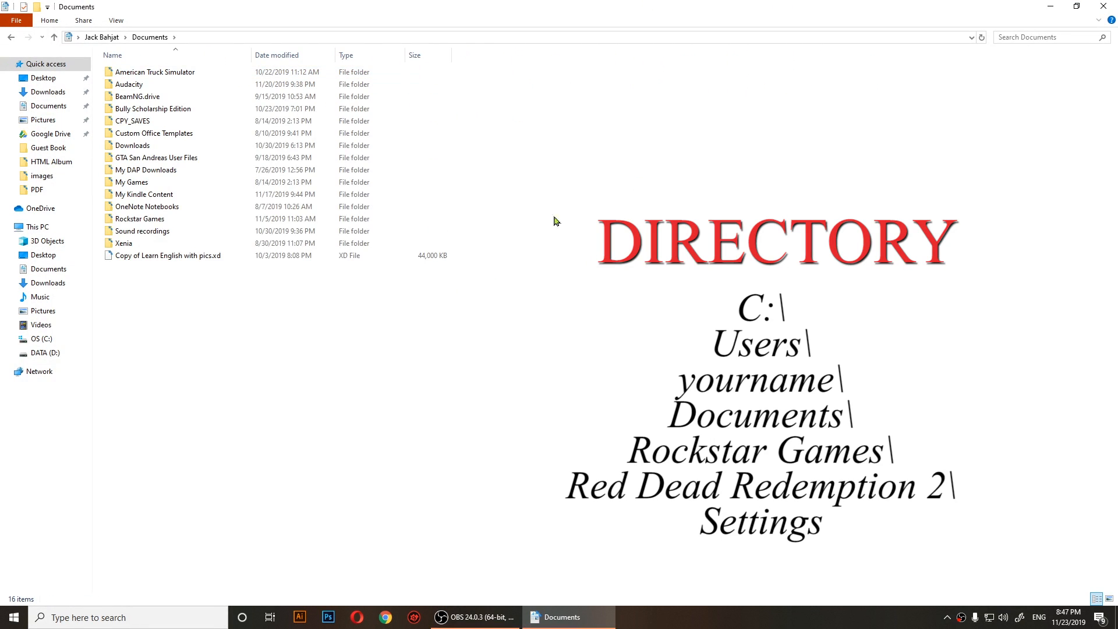
left_click(139, 219)
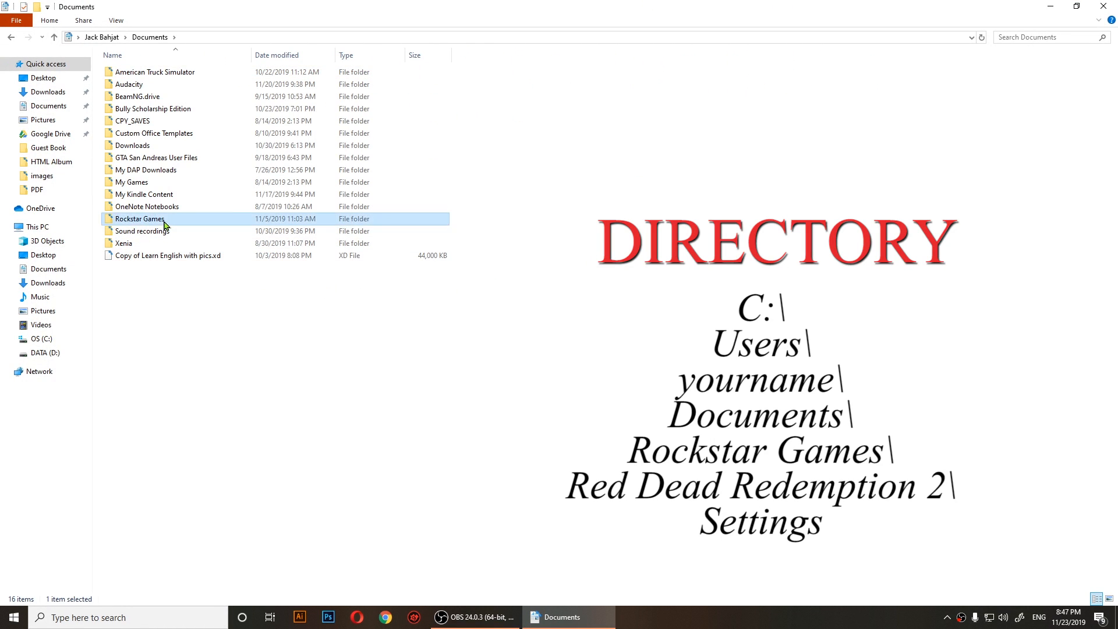
double_click(140, 219)
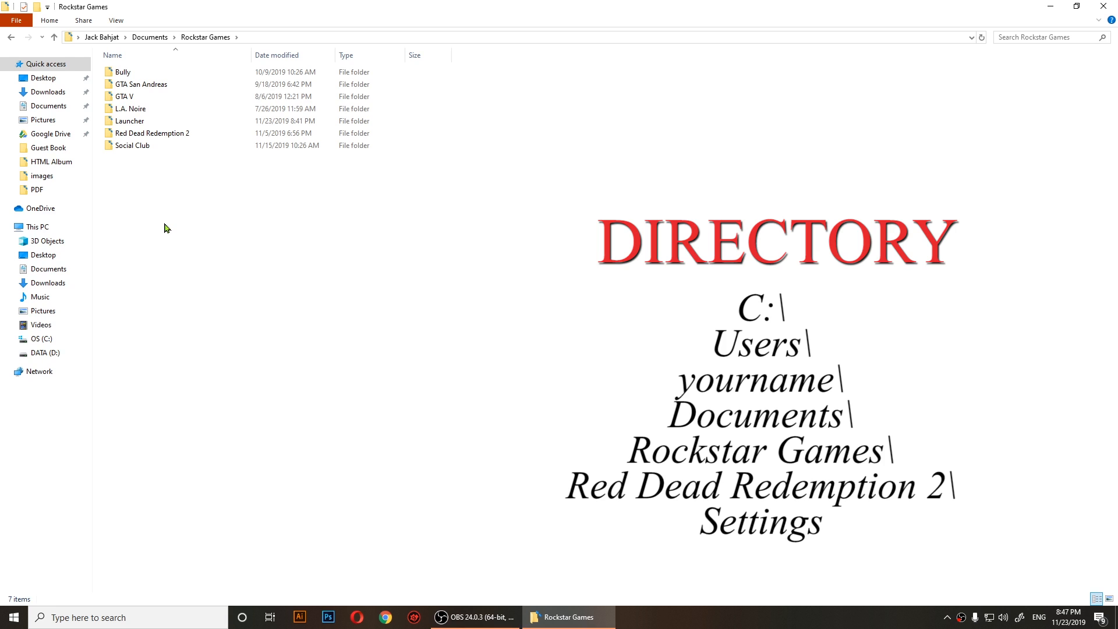
left_click(152, 133)
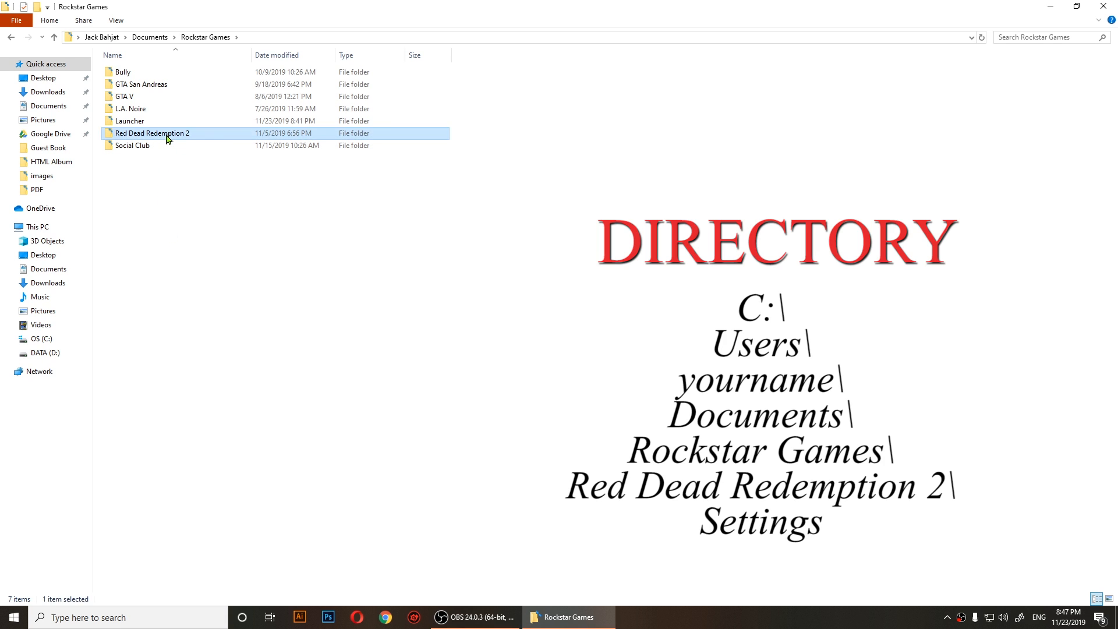
double_click(152, 133)
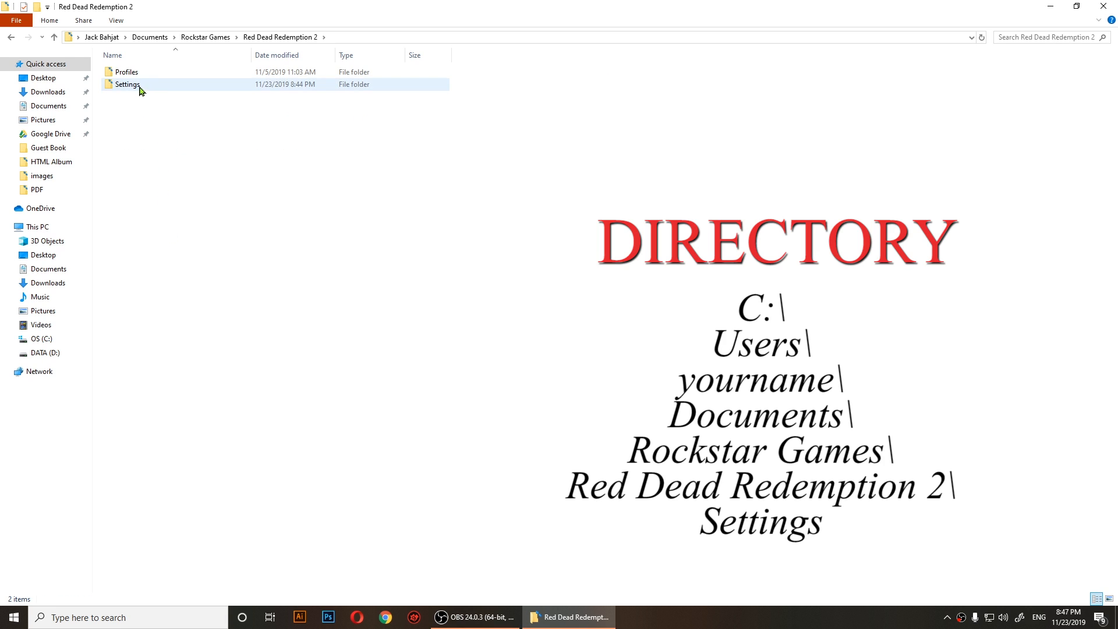
double_click(127, 84)
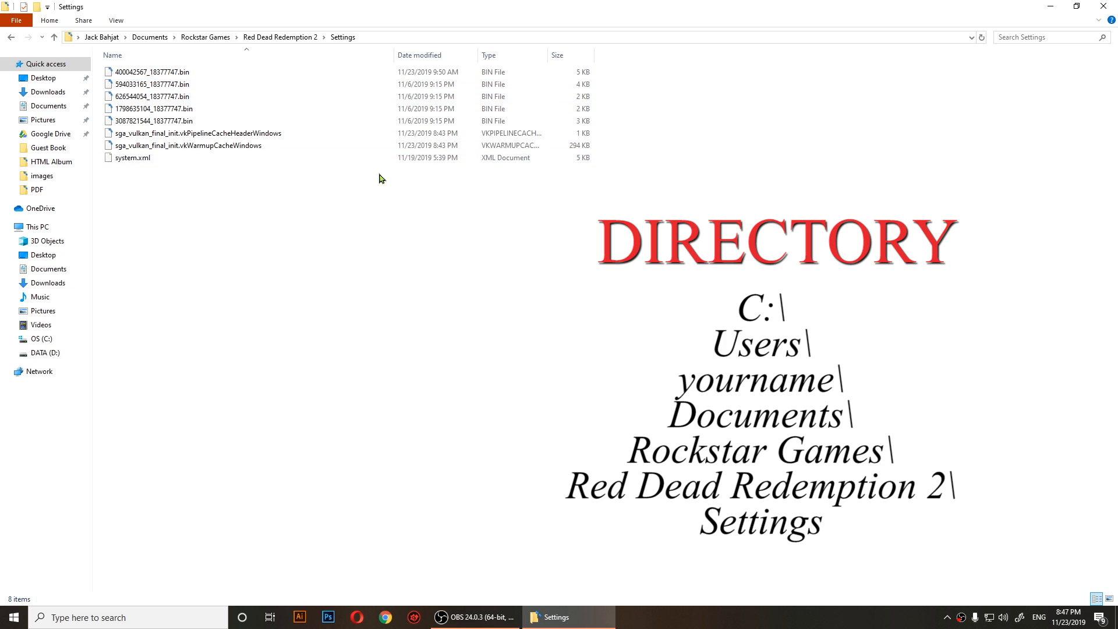
Delete the two sga_vulkan_final_init pipeline and warmup cache files, then close Explorer
left_click(200, 134)
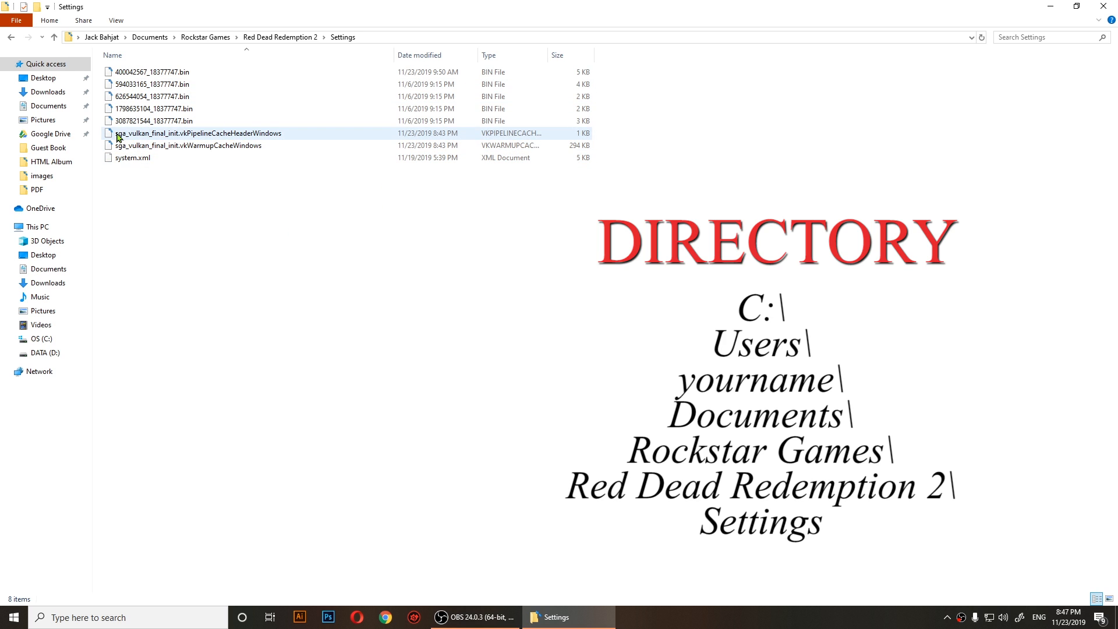
mouse_move(125, 142)
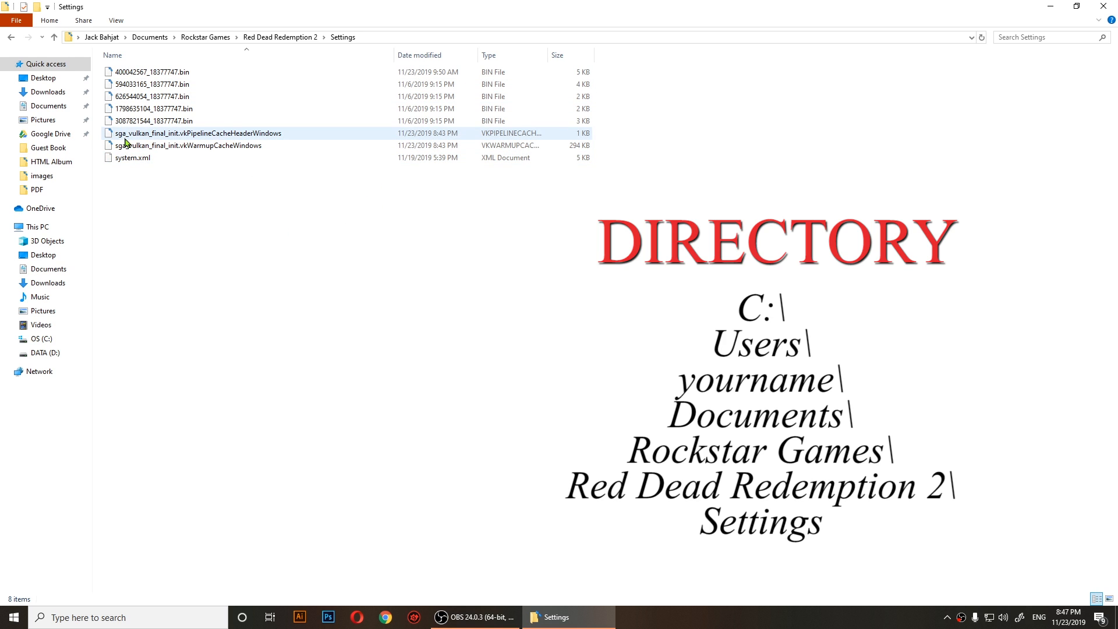
left_click(200, 133)
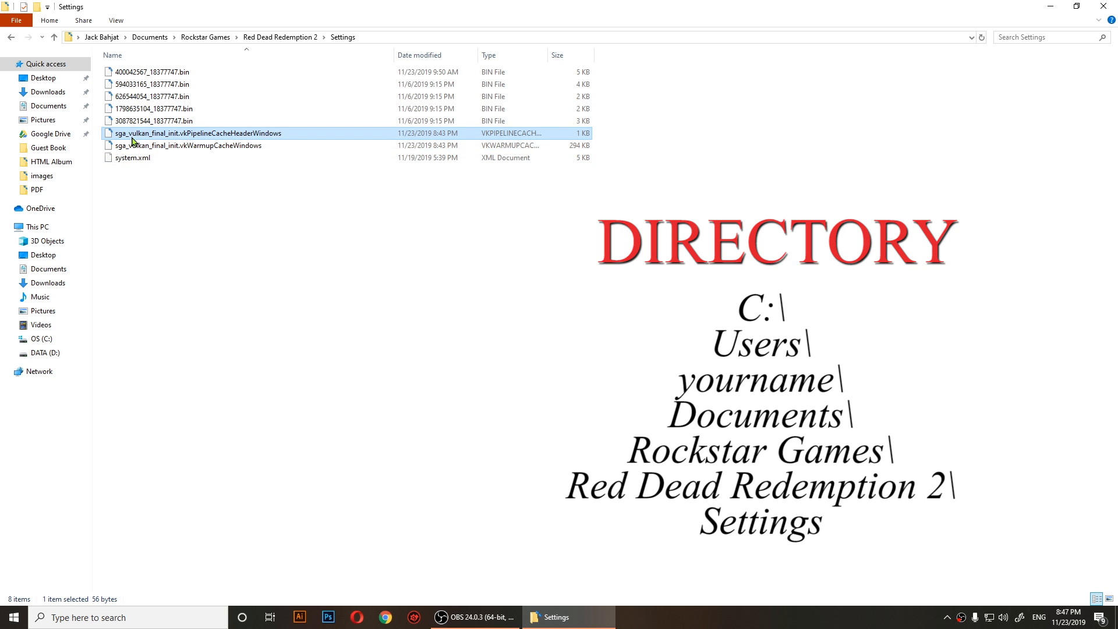
mouse_move(126, 143)
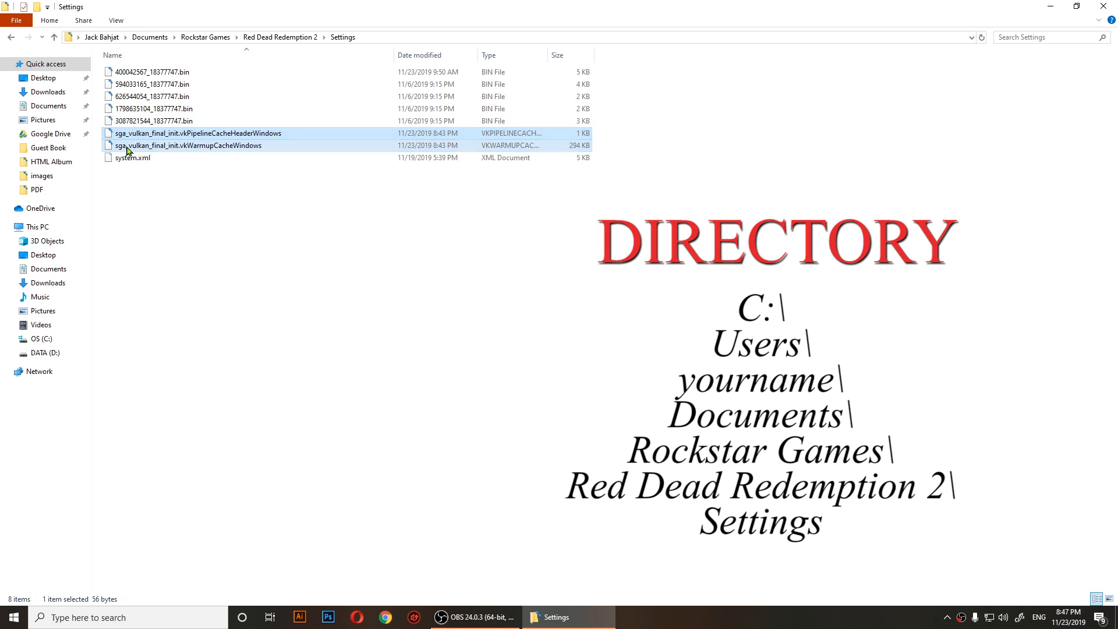
left_click(204, 133)
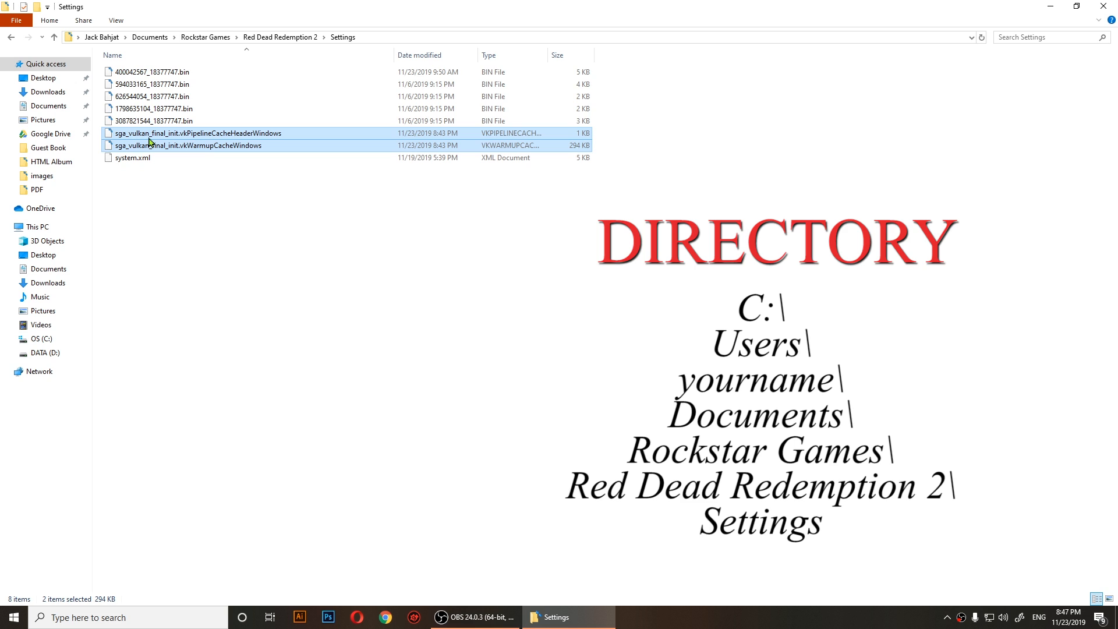
right_click(187, 145)
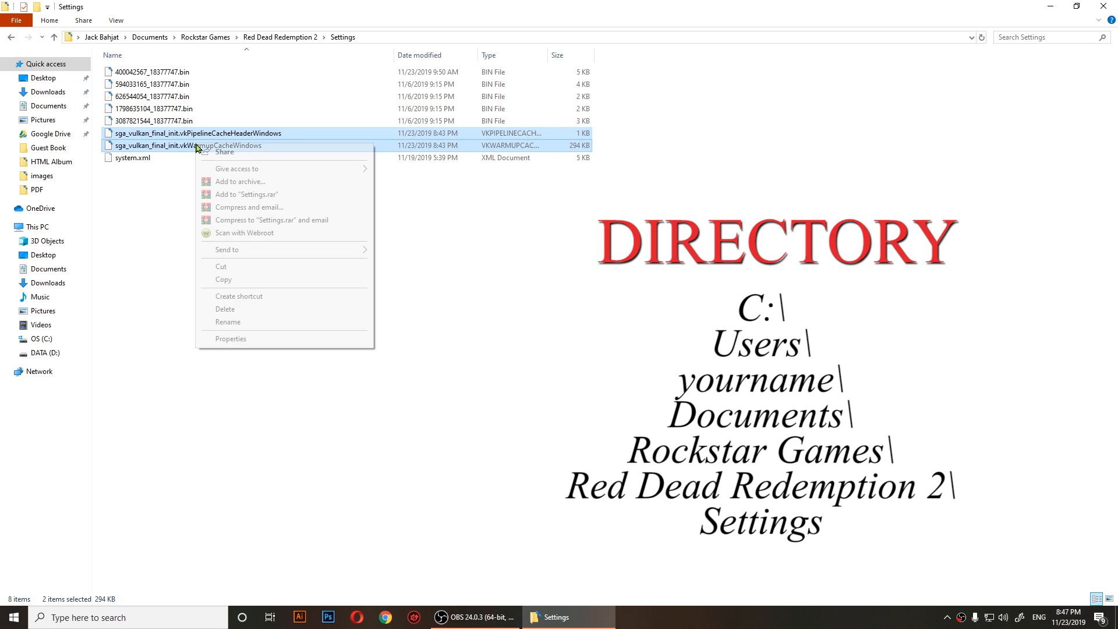
left_click(225, 309)
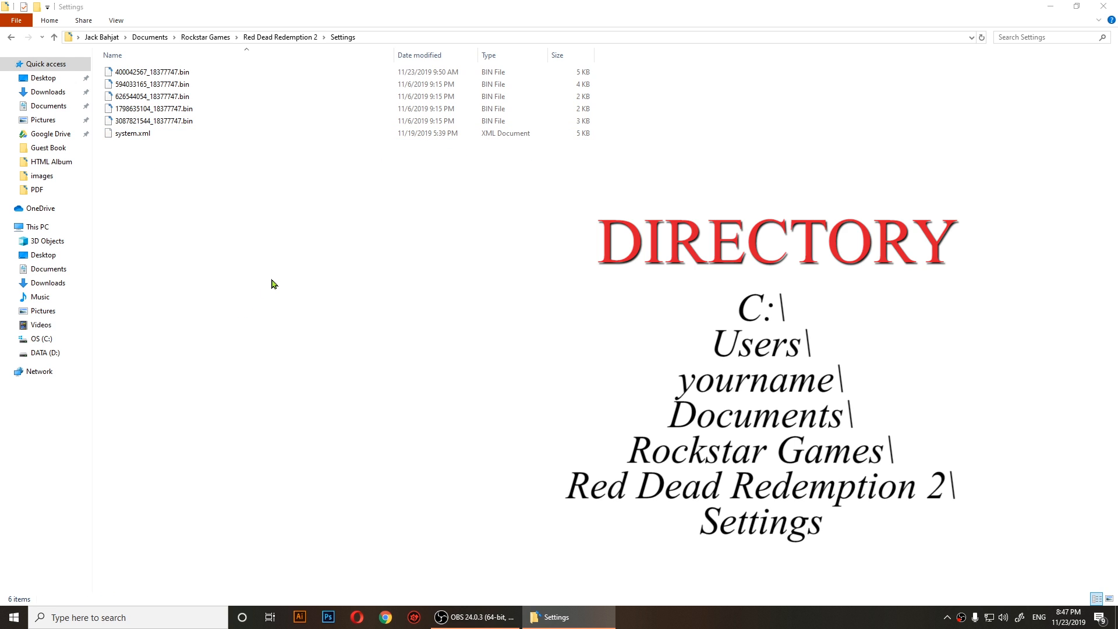
left_click(131, 133)
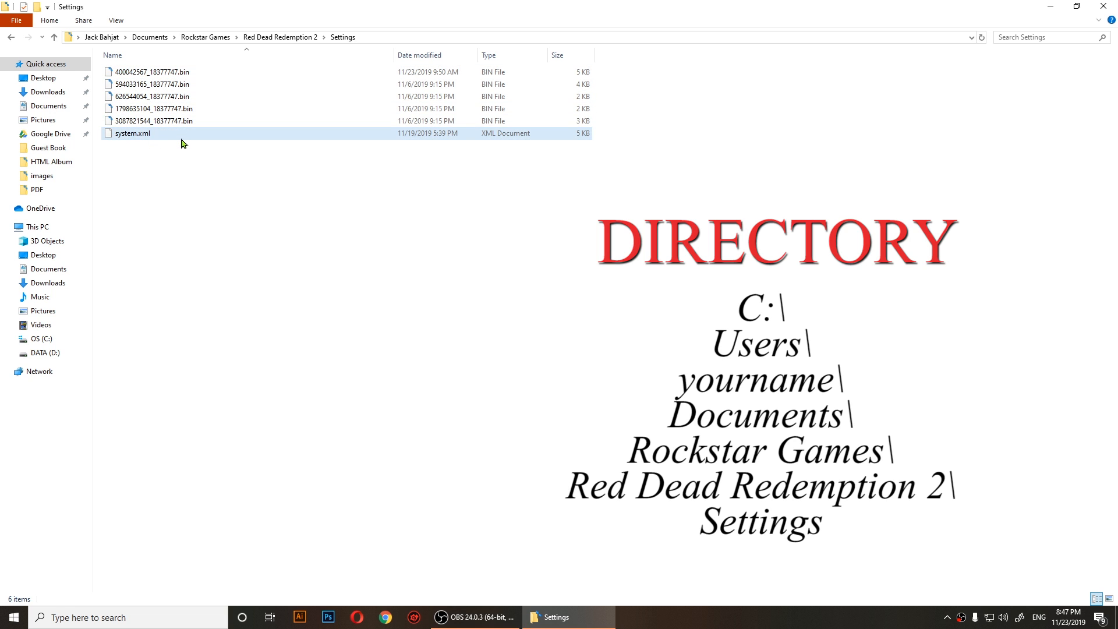
left_click(152, 96)
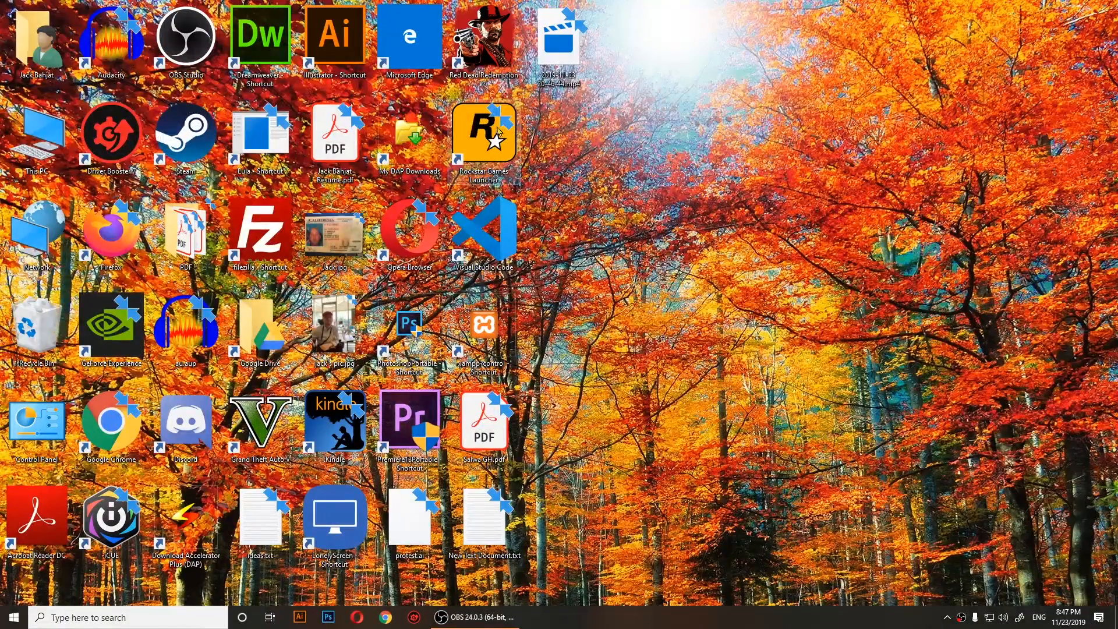
Launch the Rockstar Games Launcher from its desktop shortcut
right_click(484, 132)
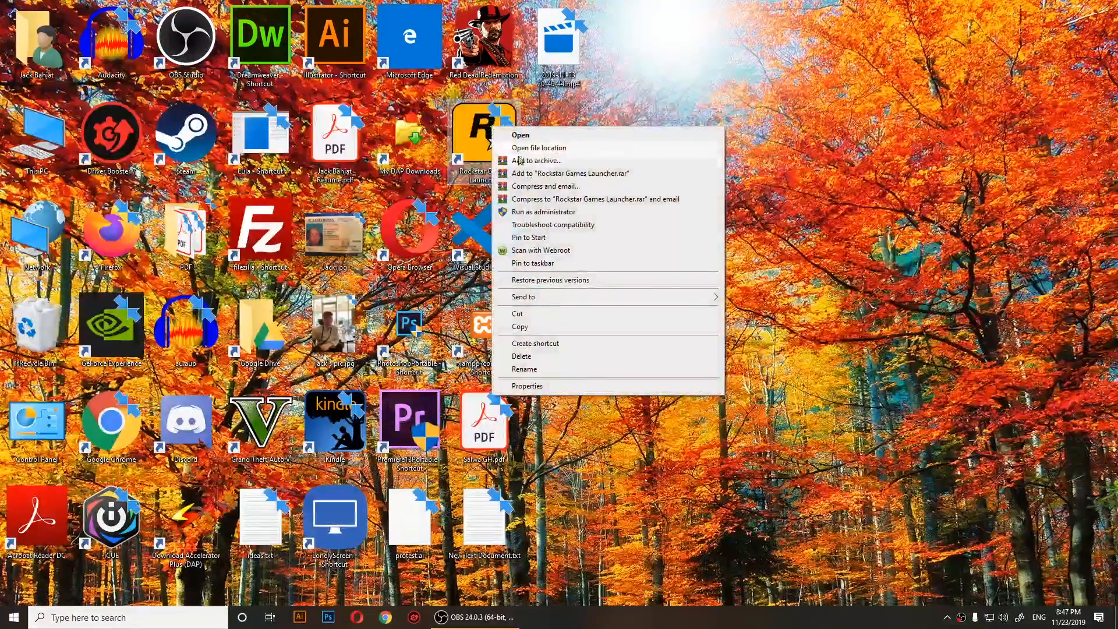
mouse_move(542, 212)
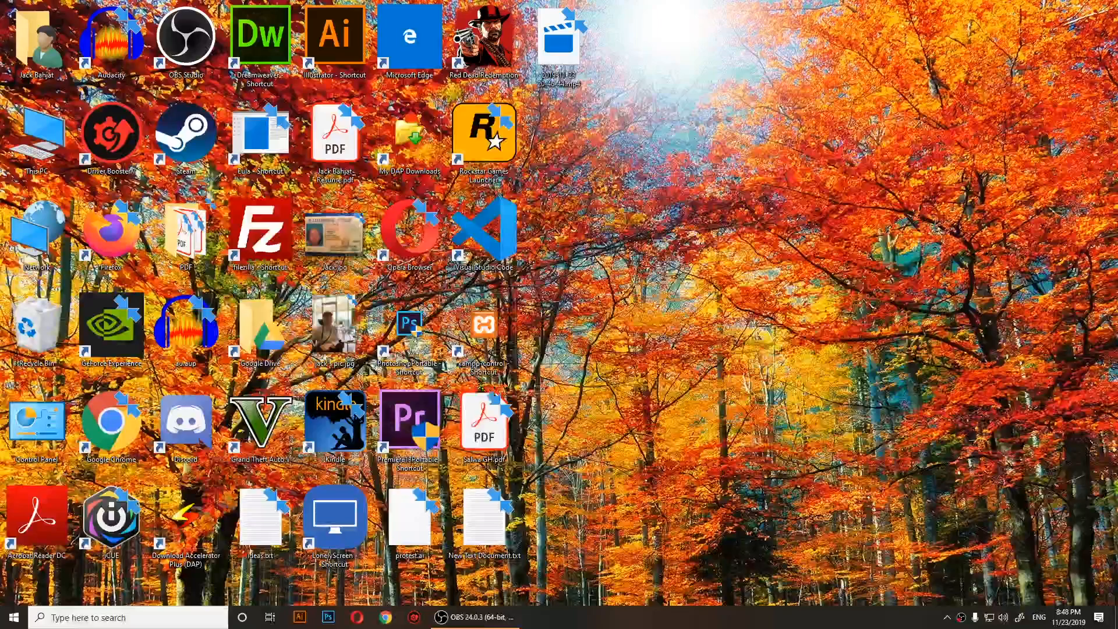
double_click(483, 131)
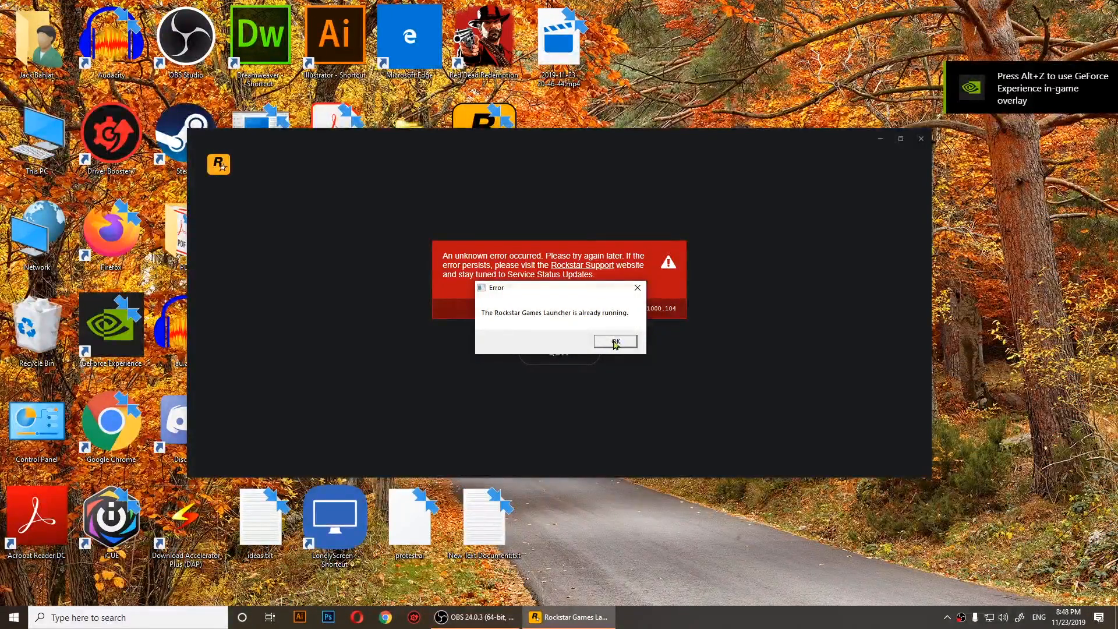
Dismiss the 'launcher already running' error with OK
left_click(615, 341)
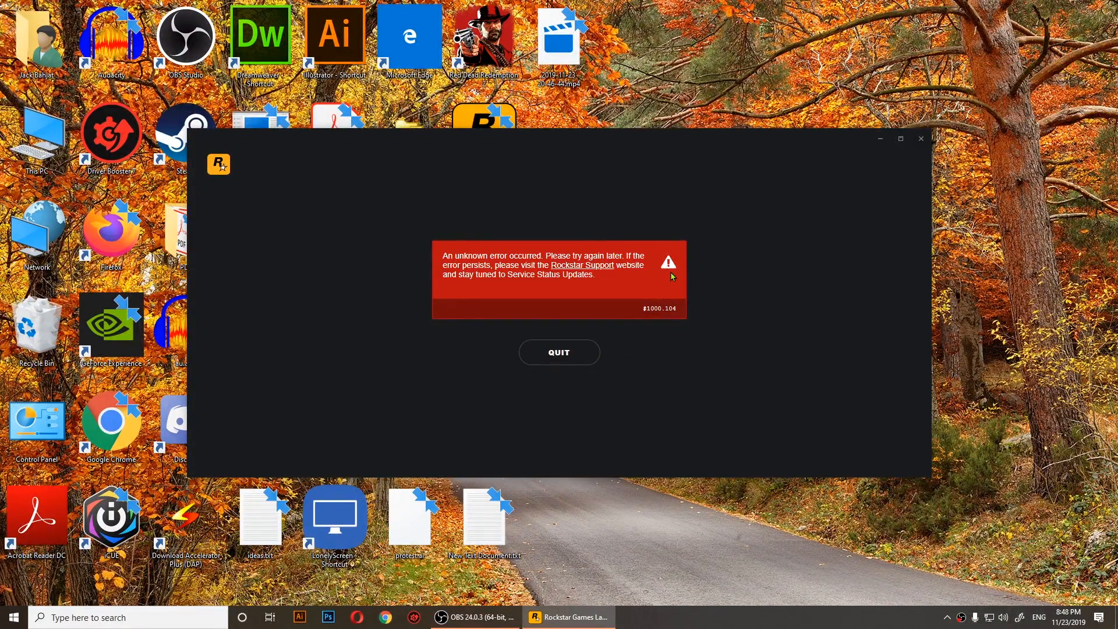
mouse_move(576, 276)
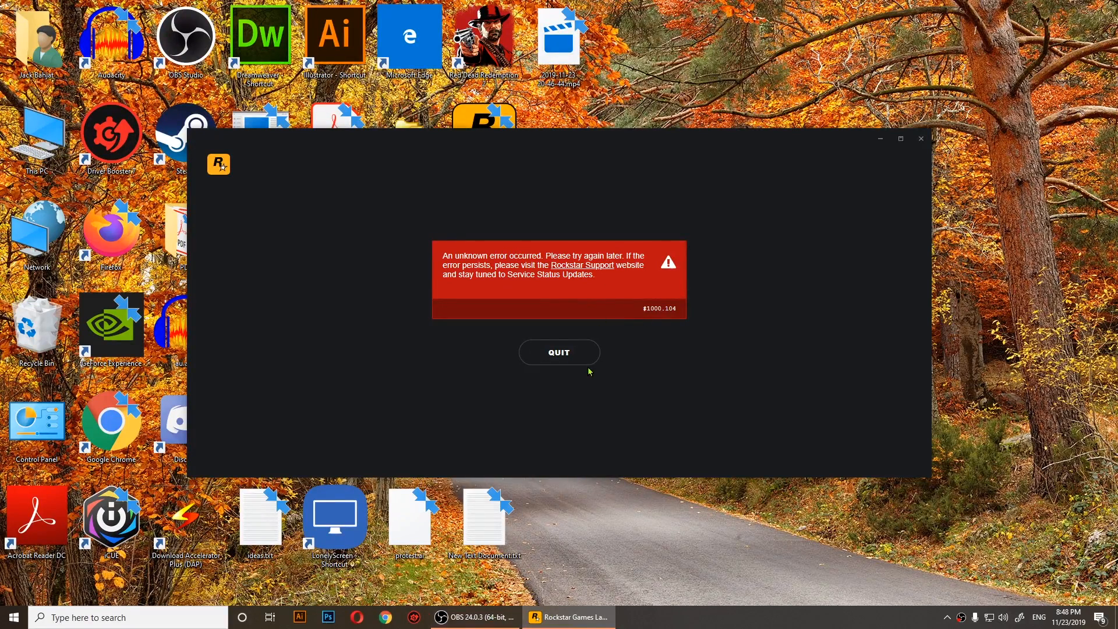
mouse_move(921, 139)
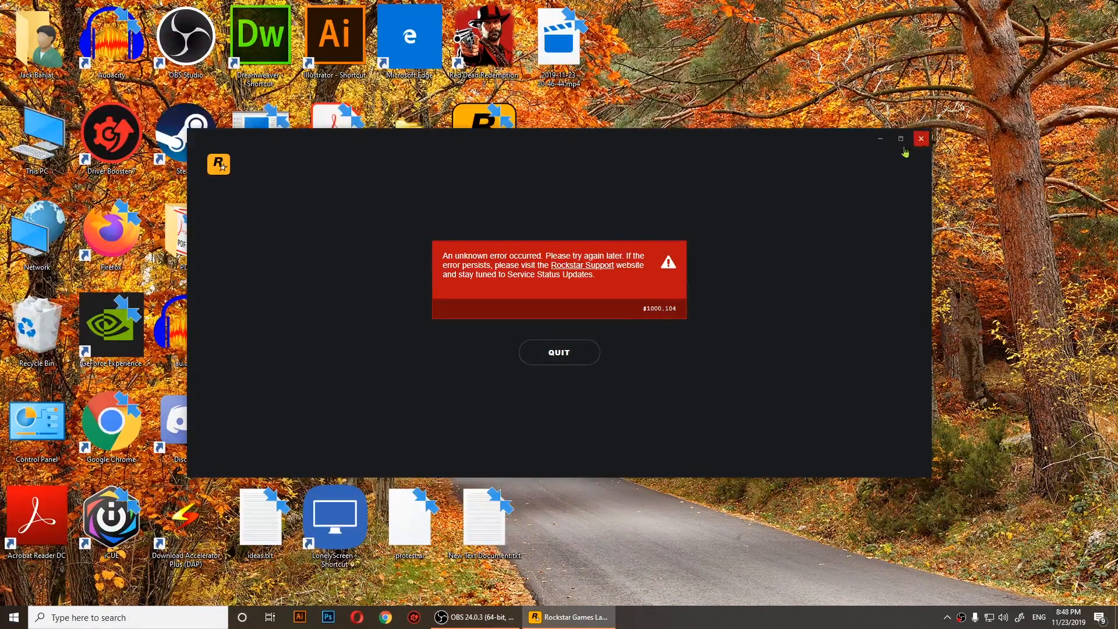
mouse_move(494, 592)
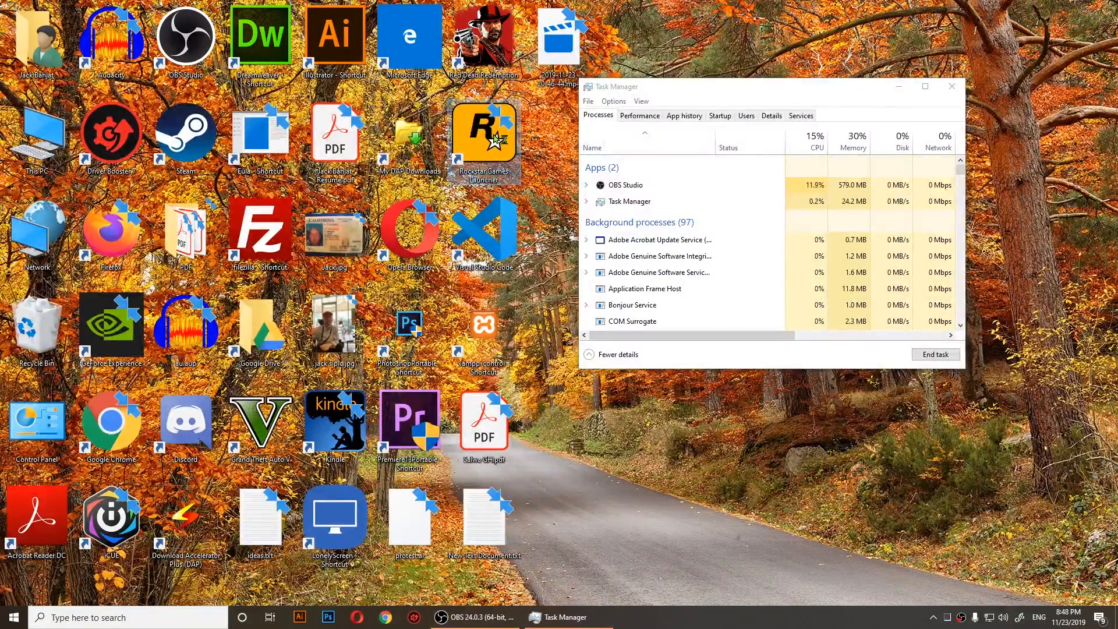
Relaunch the Rockstar Games Launcher from the desktop shortcut
double_click(483, 135)
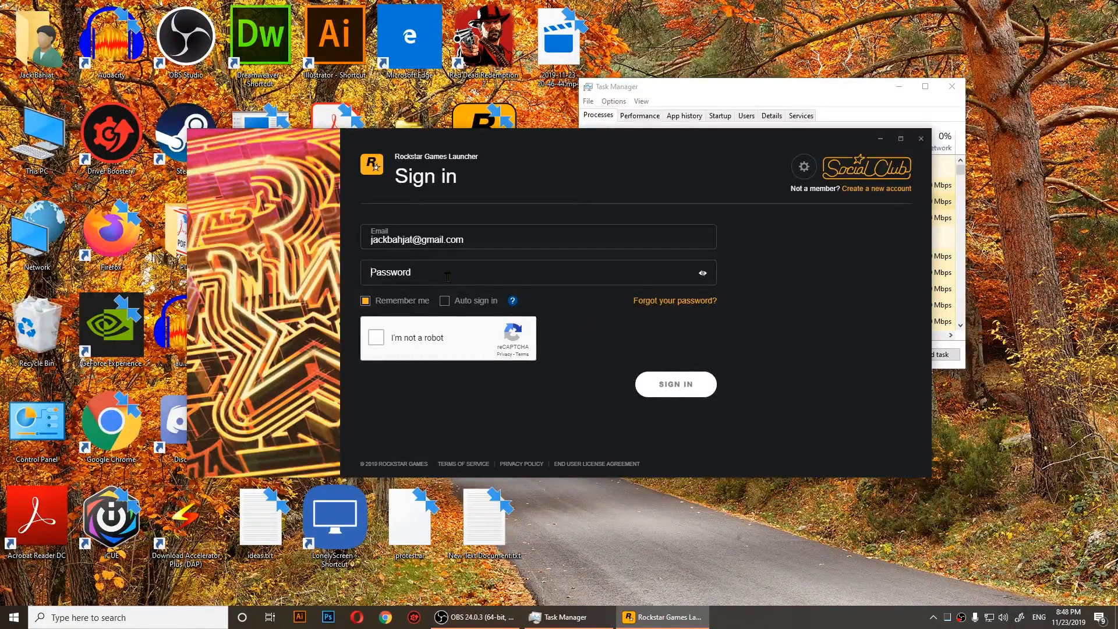
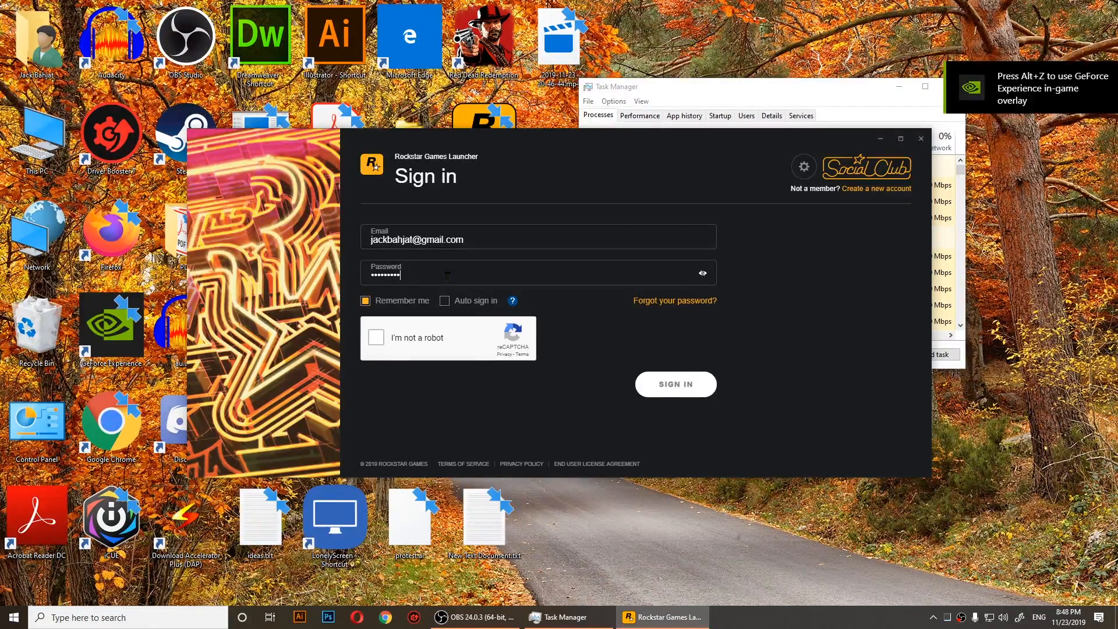
Enter the account password on the launcher sign-in screen
left_click(538, 272)
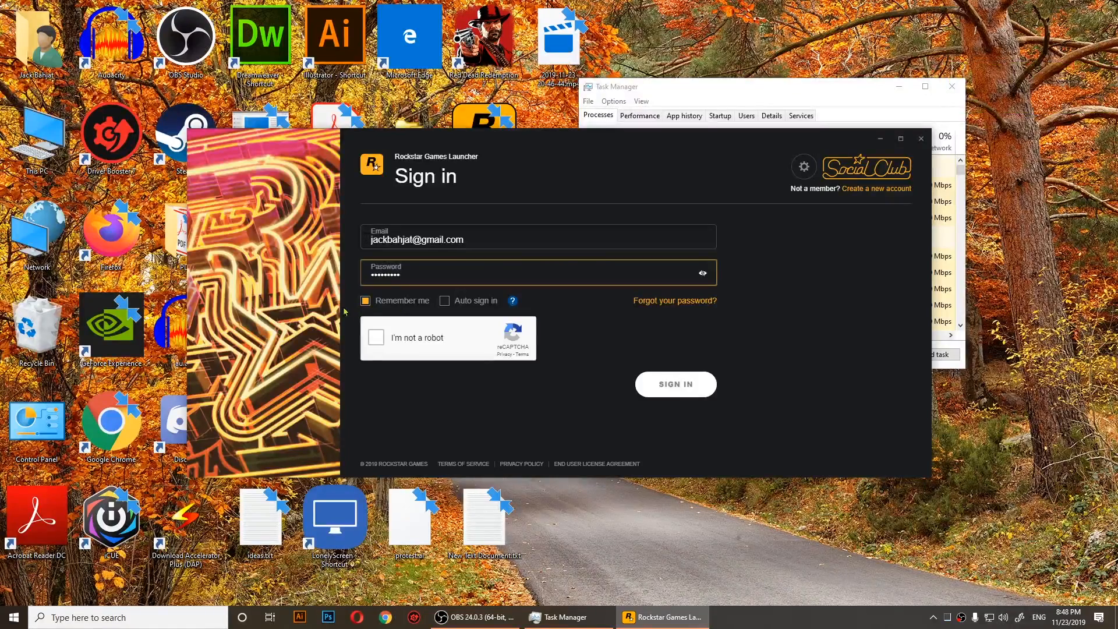
Pass the traffic-lights reCAPTCHA and sign in to the Rockstar account
left_click(375, 336)
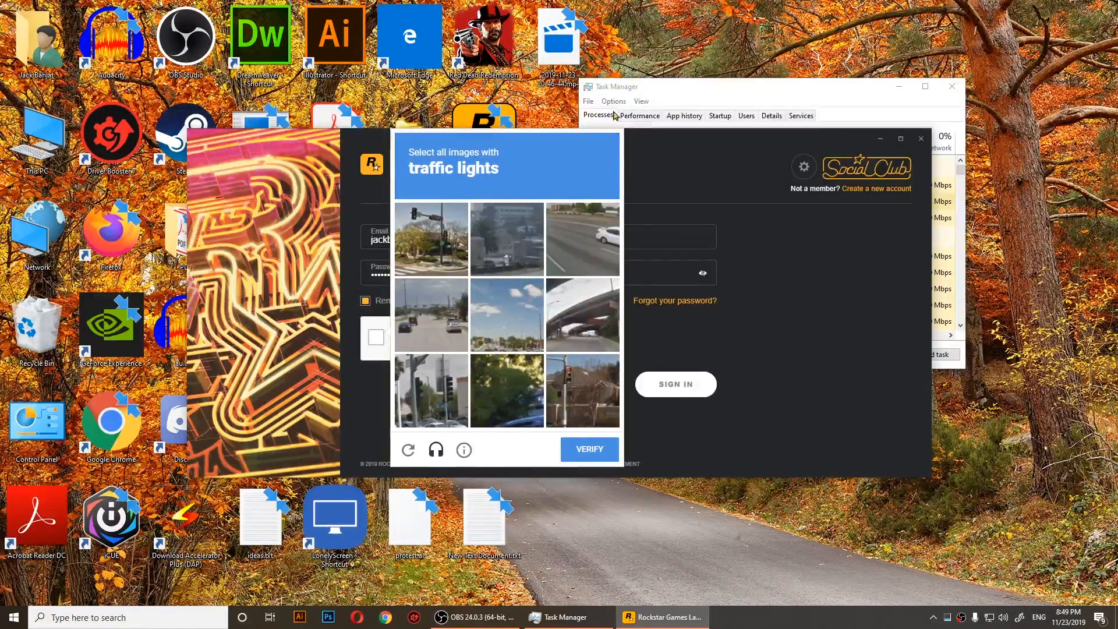
left_click(430, 237)
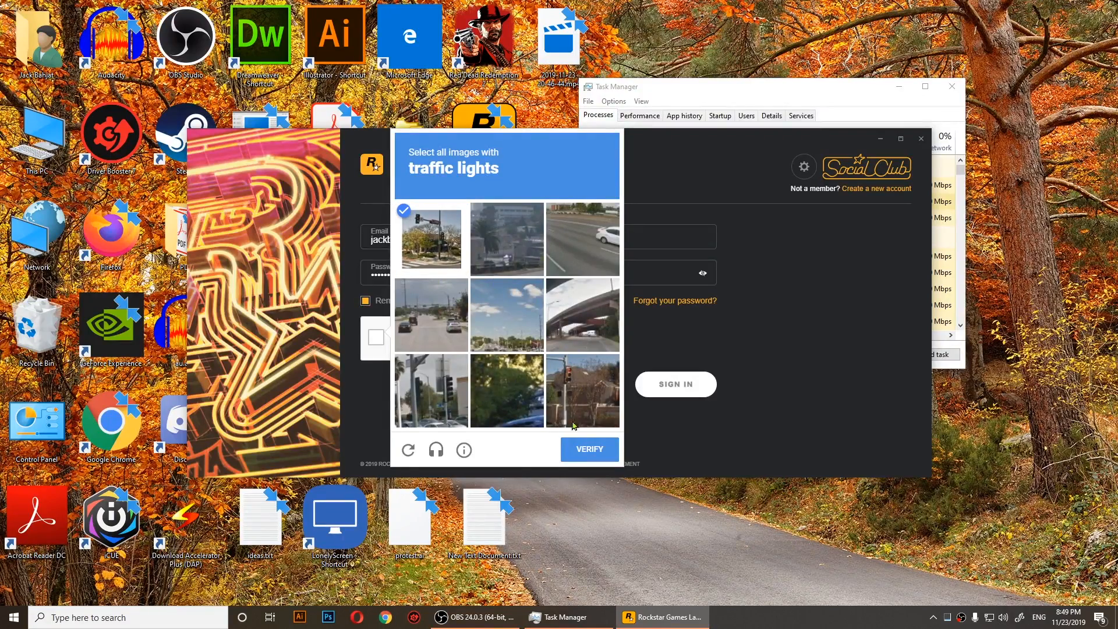
left_click(581, 390)
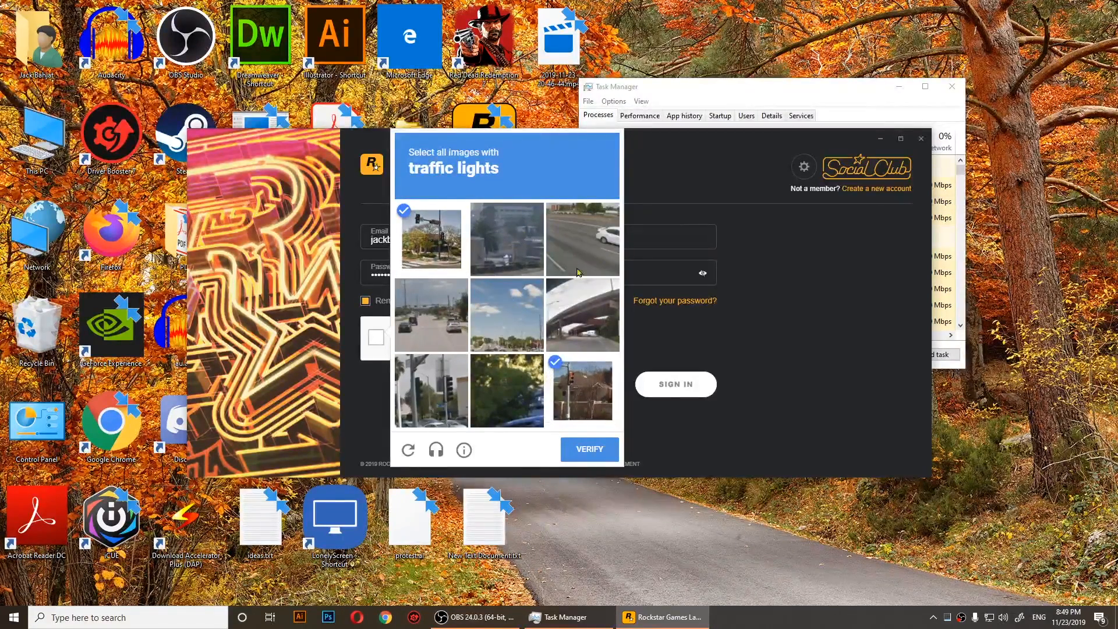
left_click(429, 390)
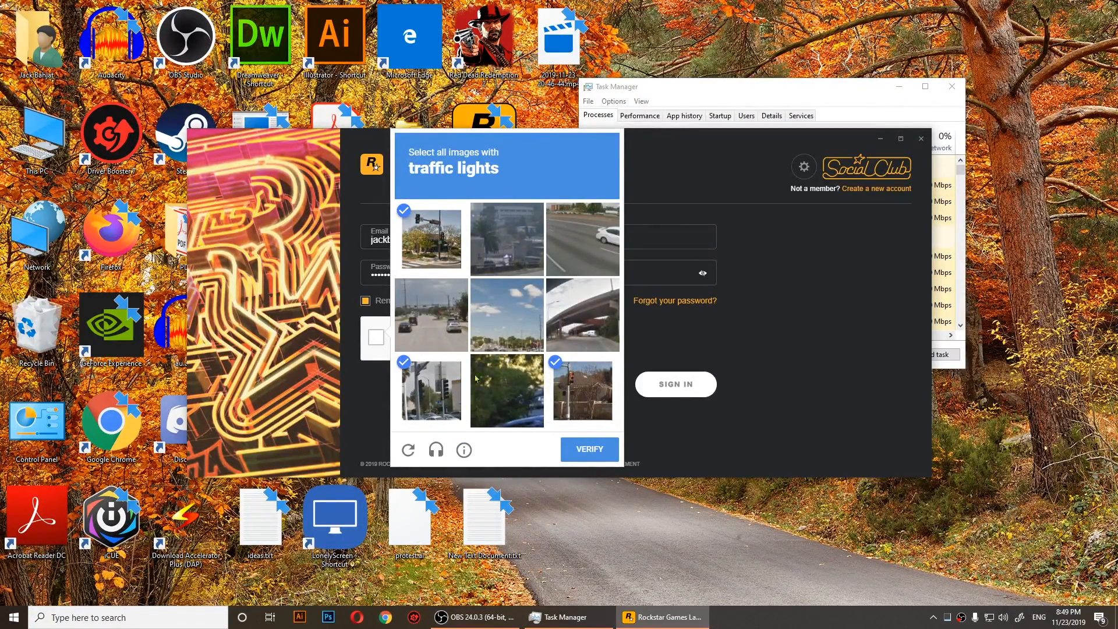
left_click(588, 449)
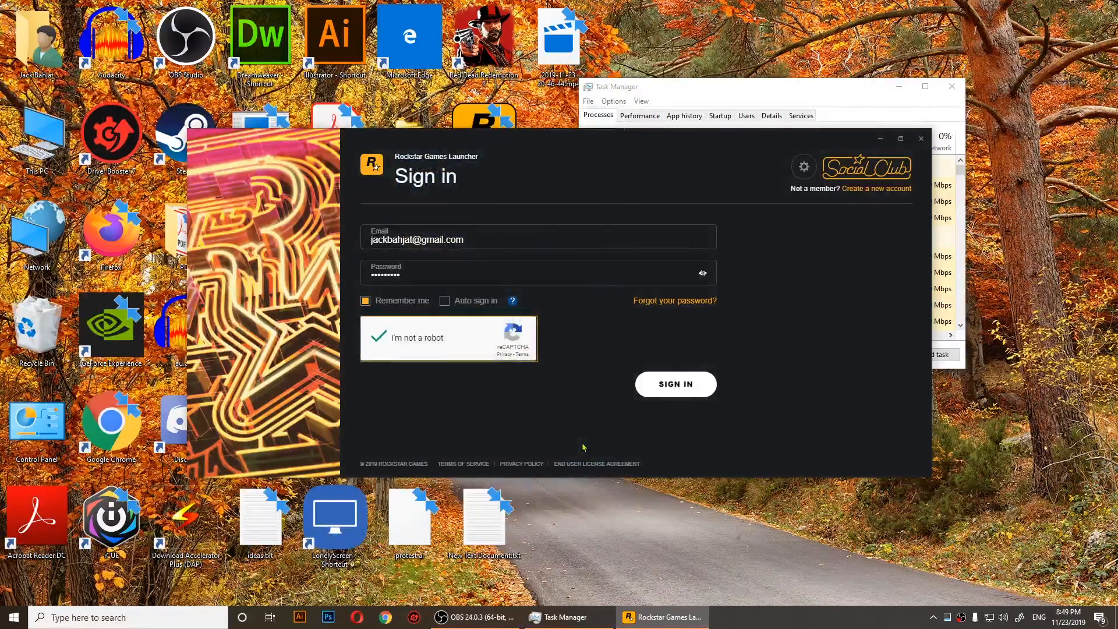
left_click(674, 384)
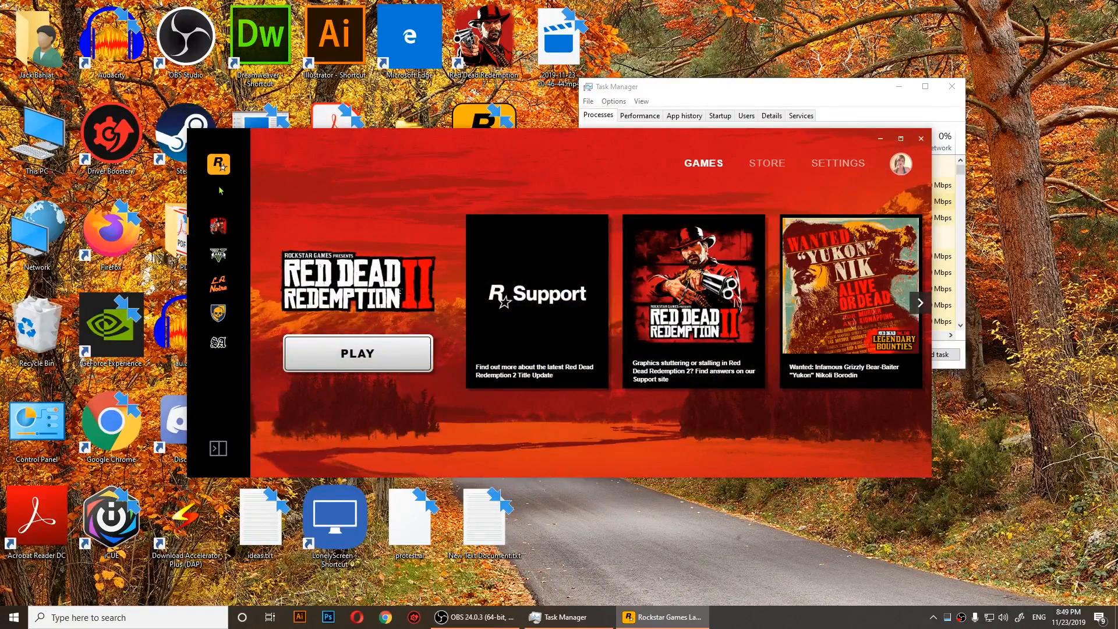
mouse_move(380, 365)
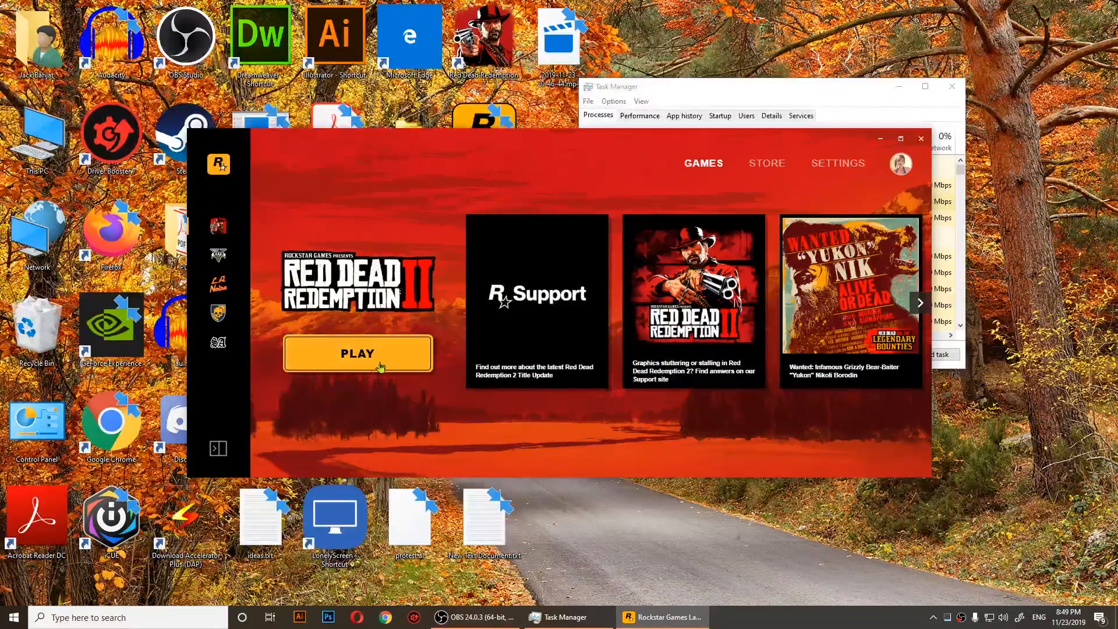
Click PLAY under Red Dead Redemption 2 on the Games page
left_click(357, 354)
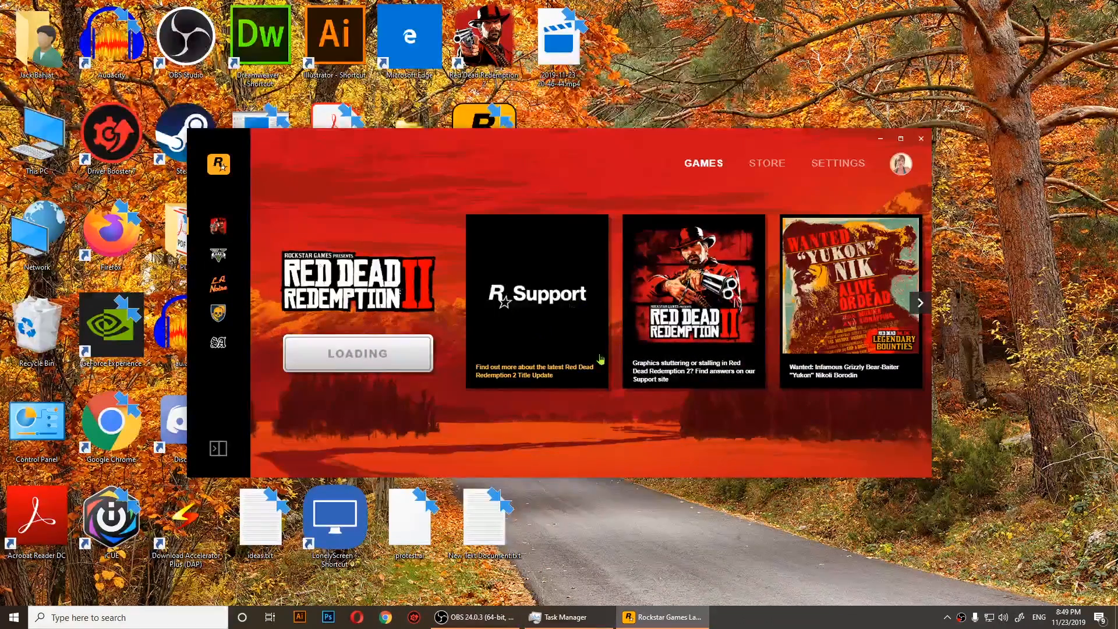
mouse_move(437, 468)
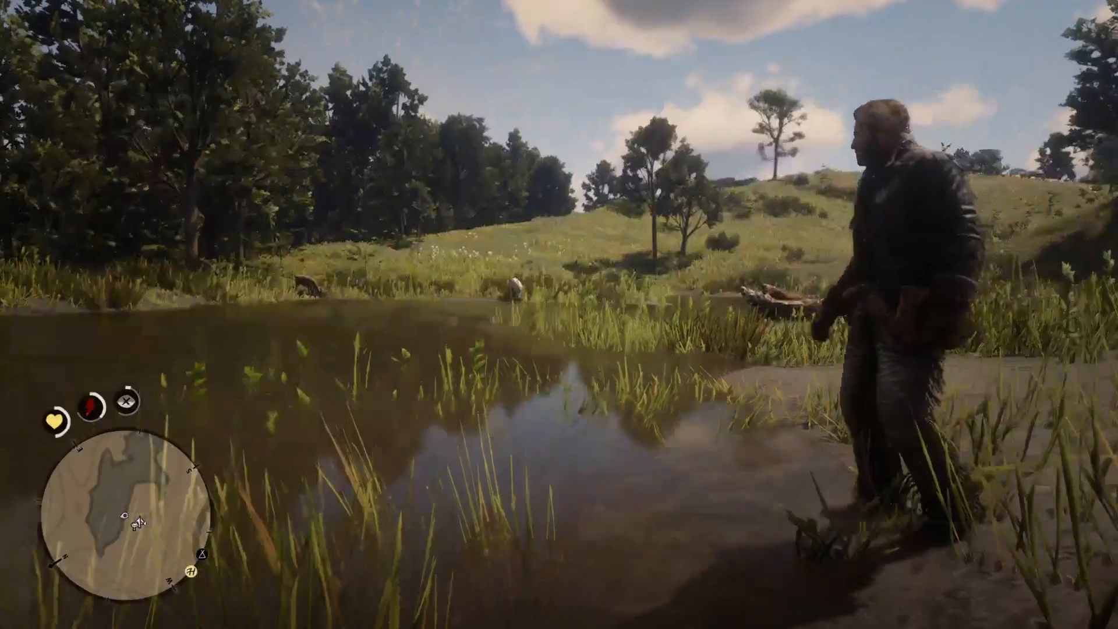
mouse_move(558, 314)
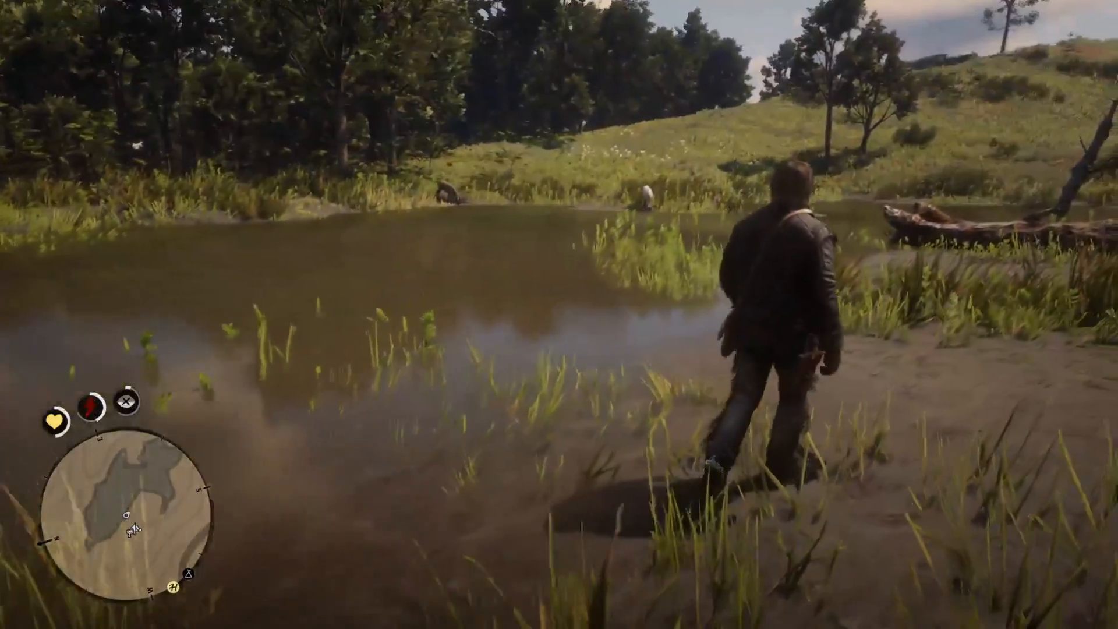
Walk the character forward along the pond shore
key("w")
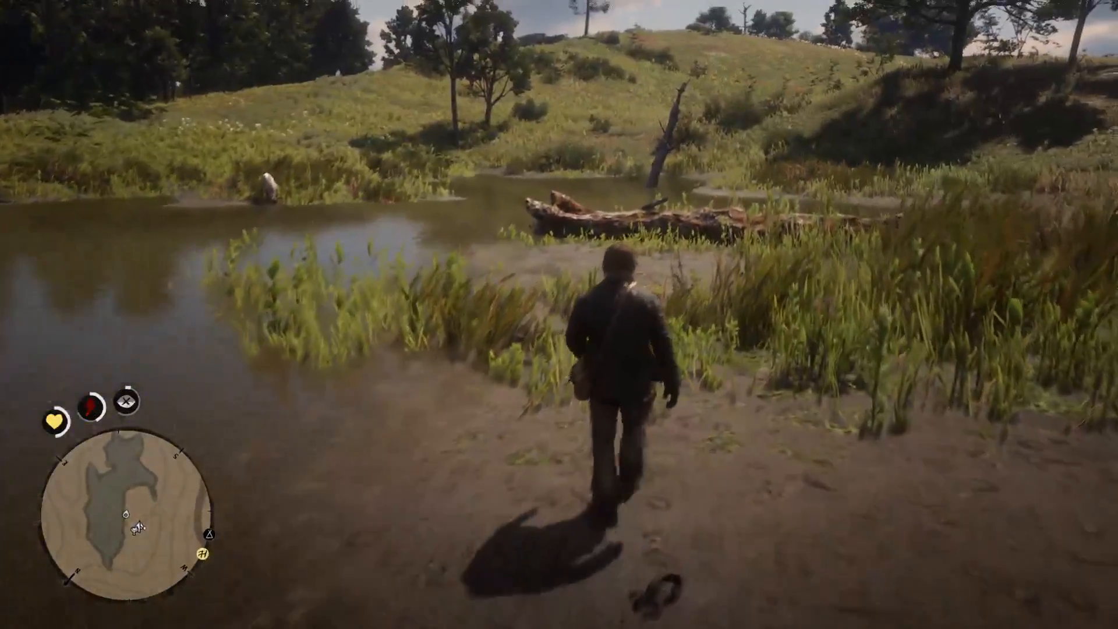